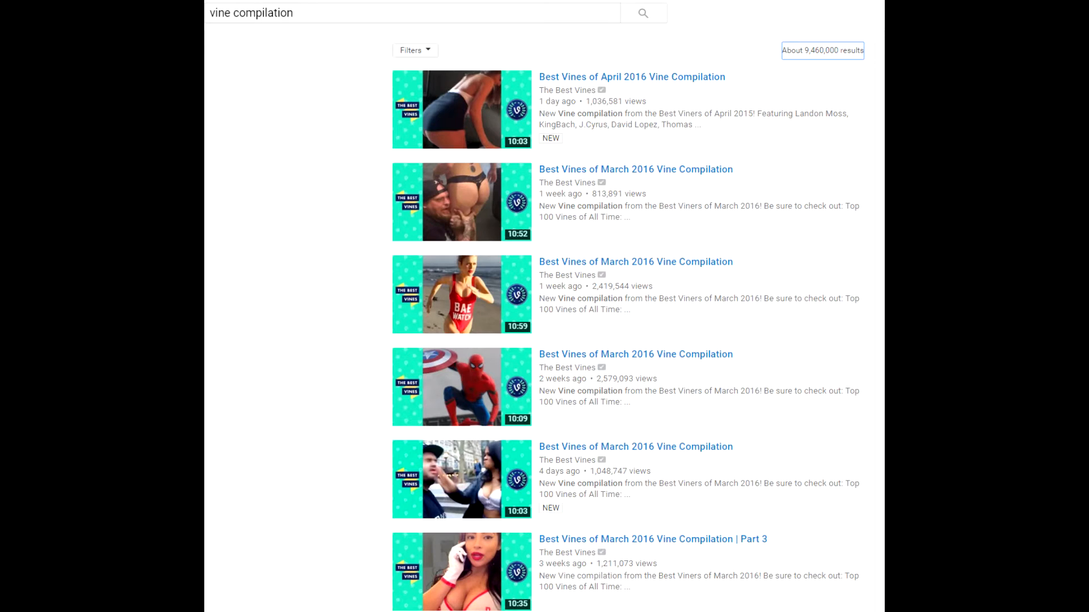
{"action": "type", "text": "unboxing"}
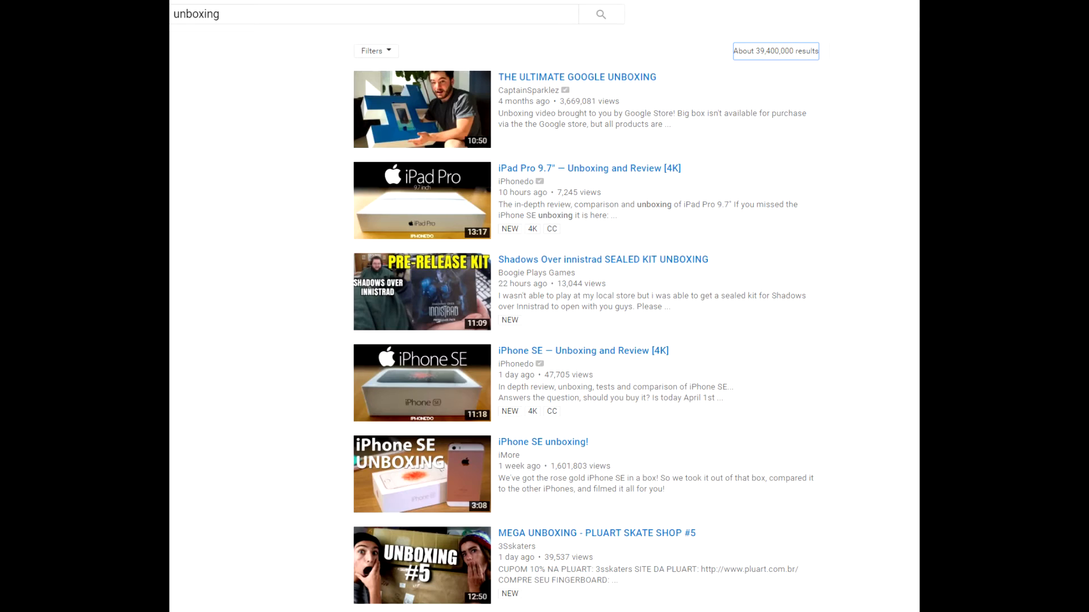
{"action": "type", "text": "asmr"}
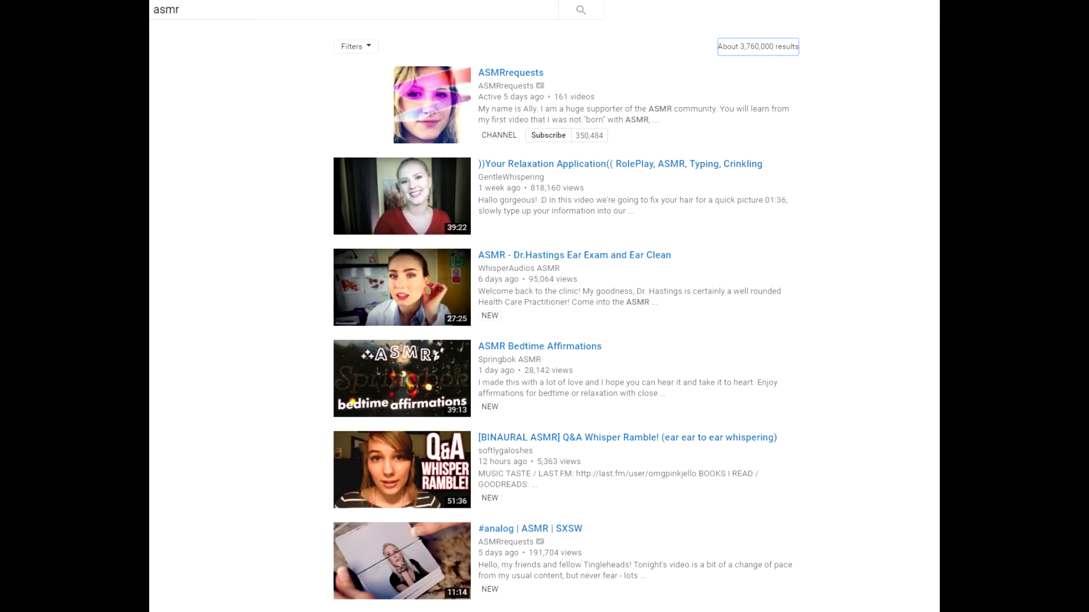
{"action": "type", "text": "prank"}
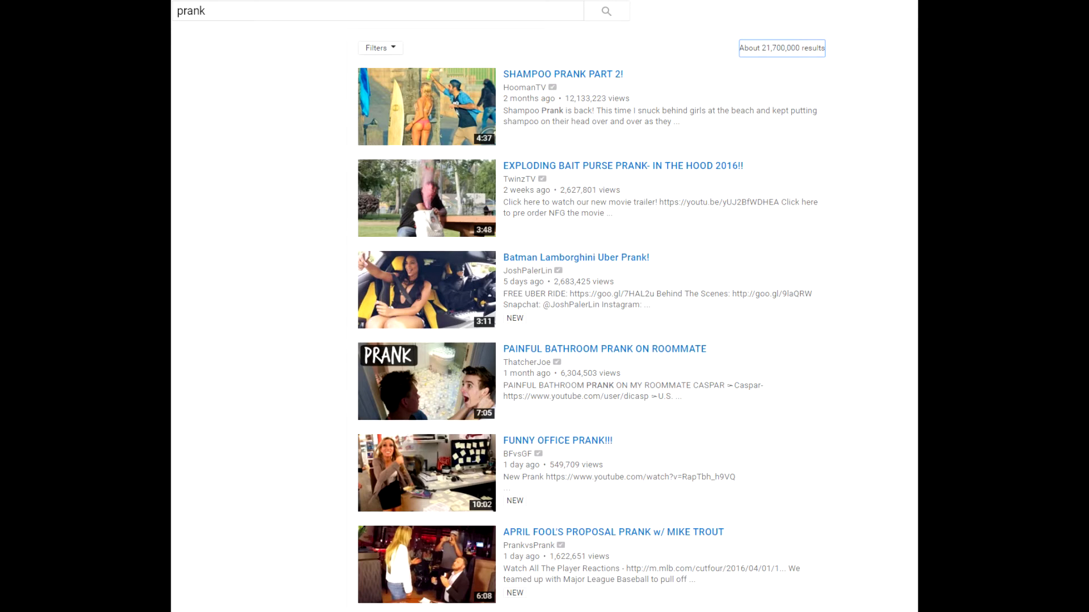
{"action": "type", "text": "reaction"}
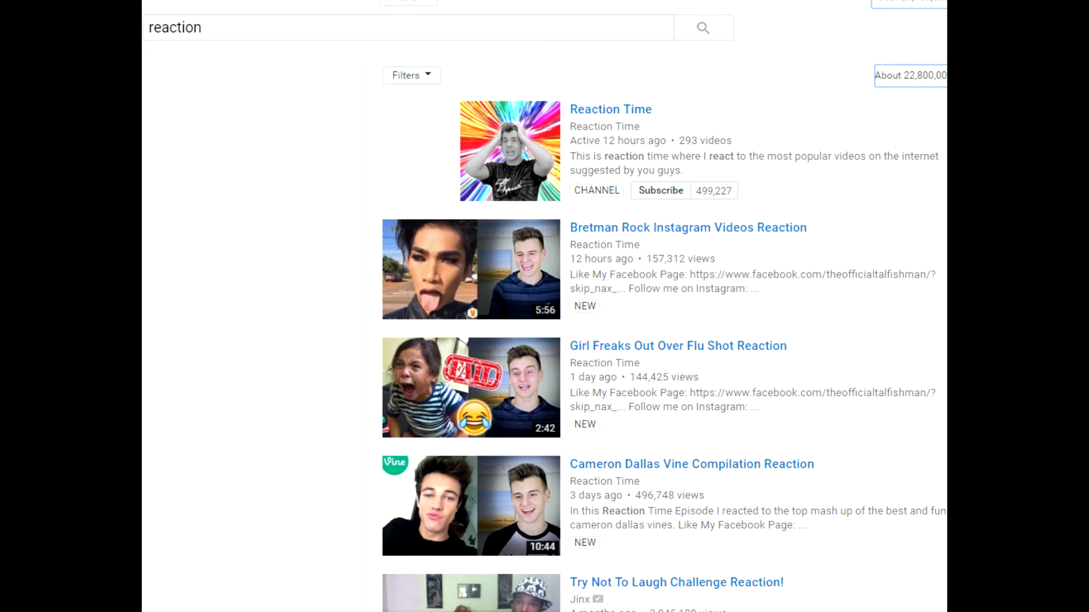
{"action": "type", "text": "let's play"}
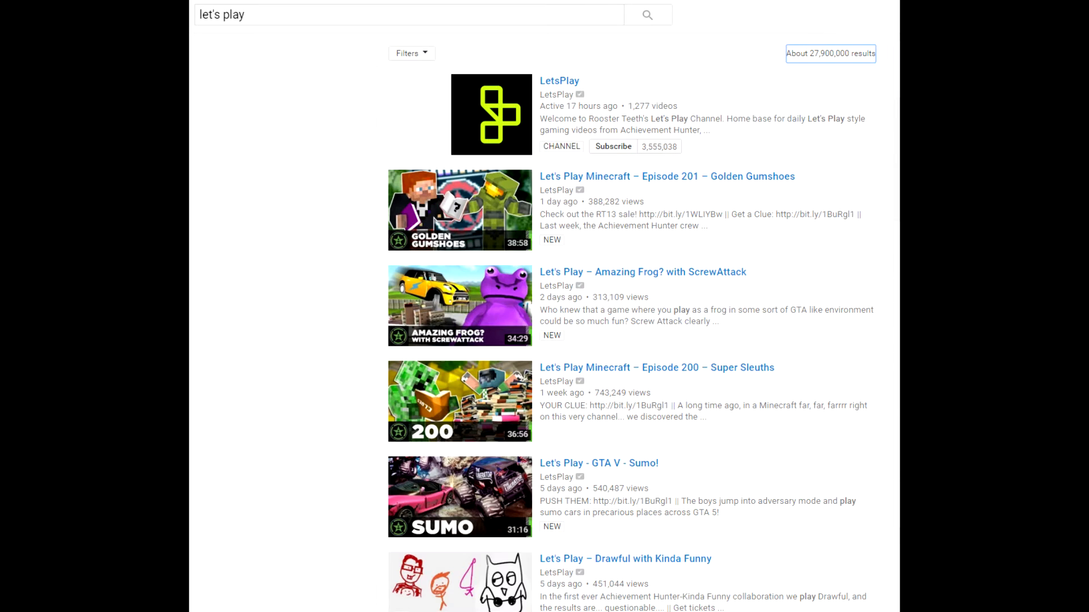